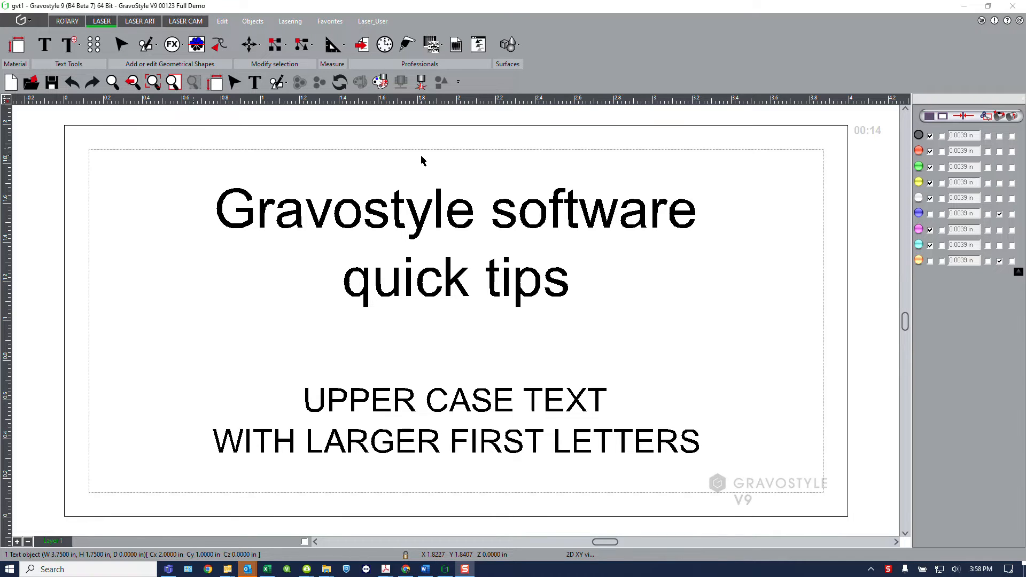
pyautogui.moveTo(242, 206)
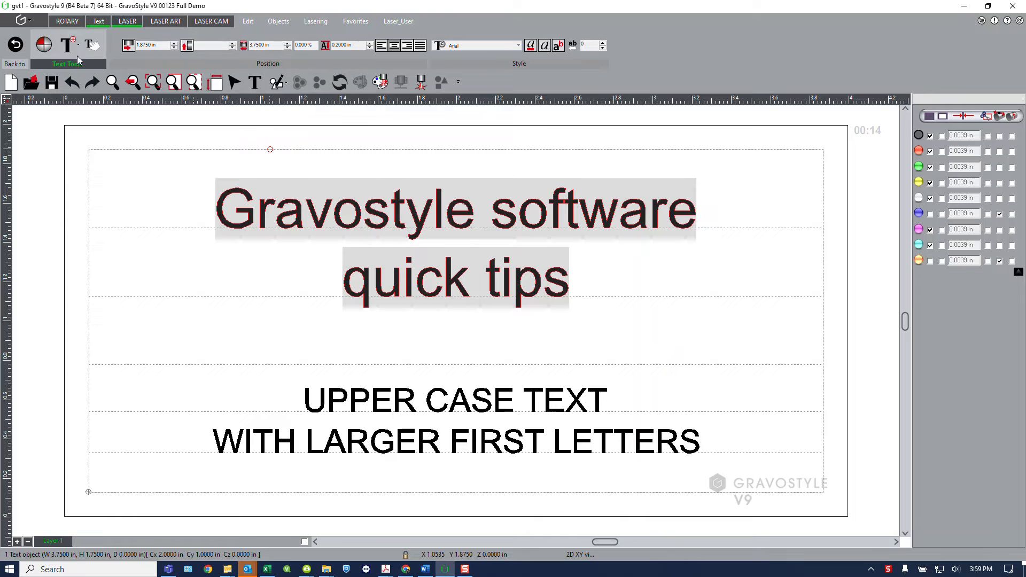
pyautogui.moveTo(41, 45)
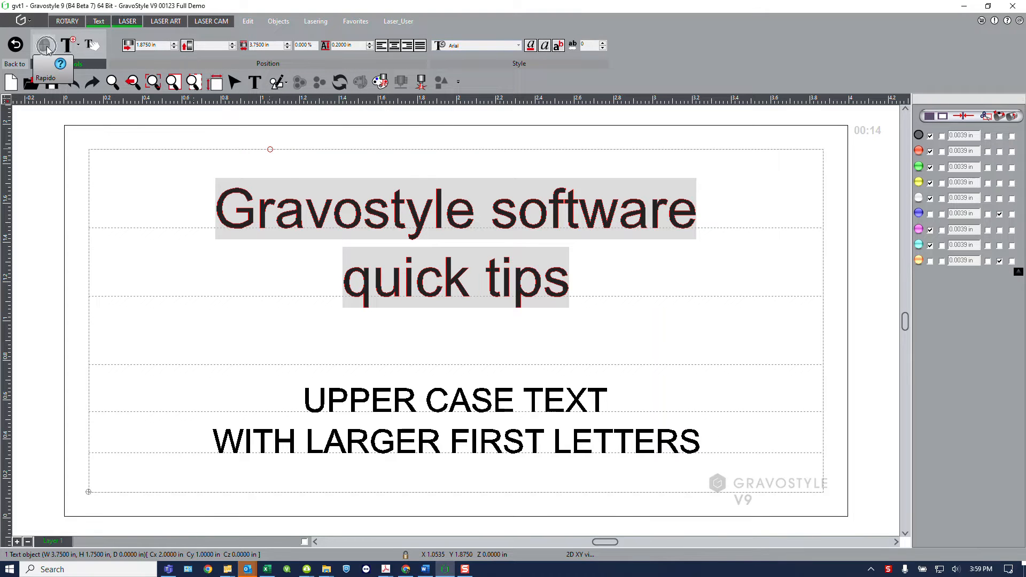
# - Apply Small upper case from the Rapido tab to the title
pyautogui.click(48, 43)
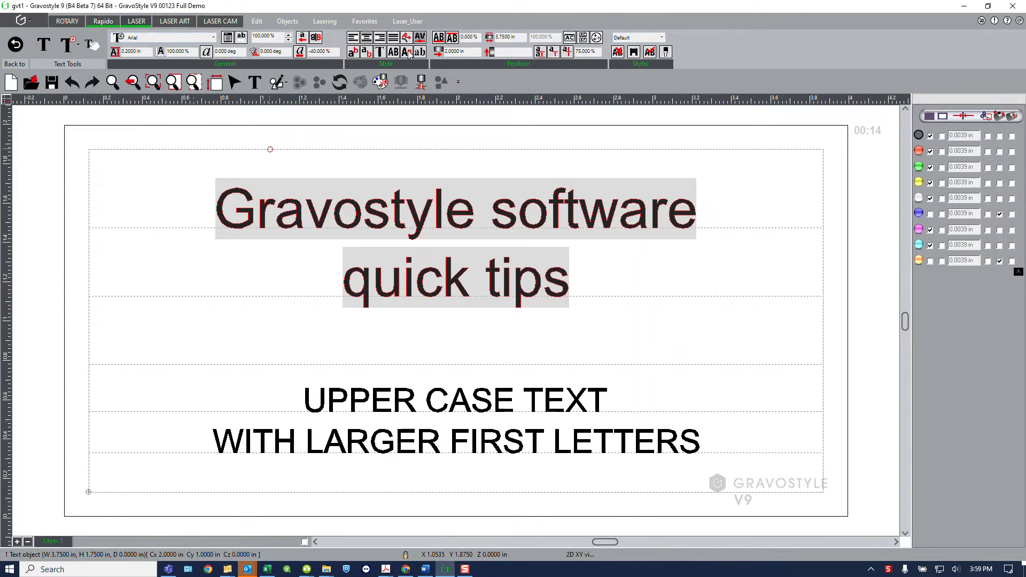
pyautogui.moveTo(406, 52)
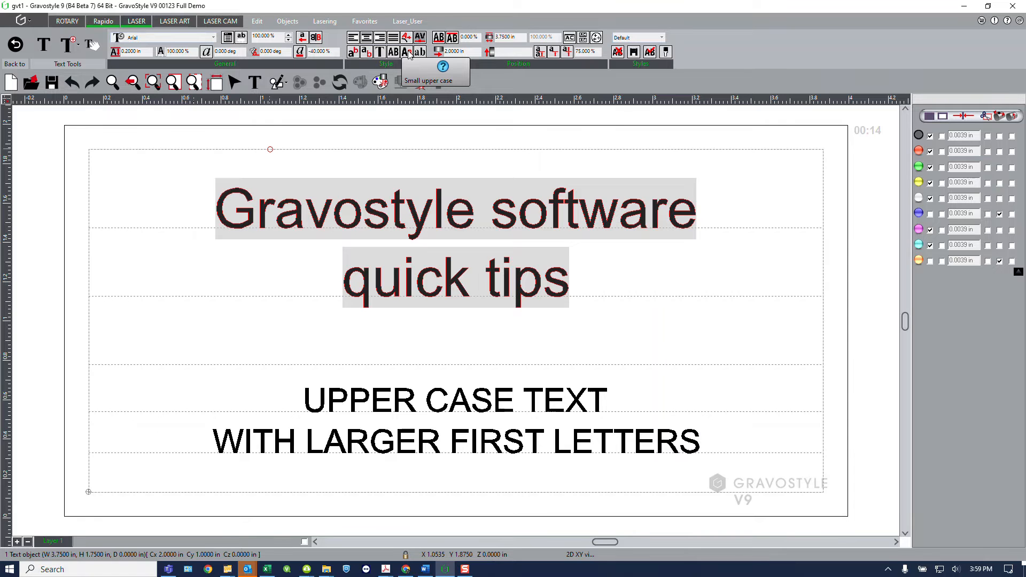
pyautogui.click(405, 52)
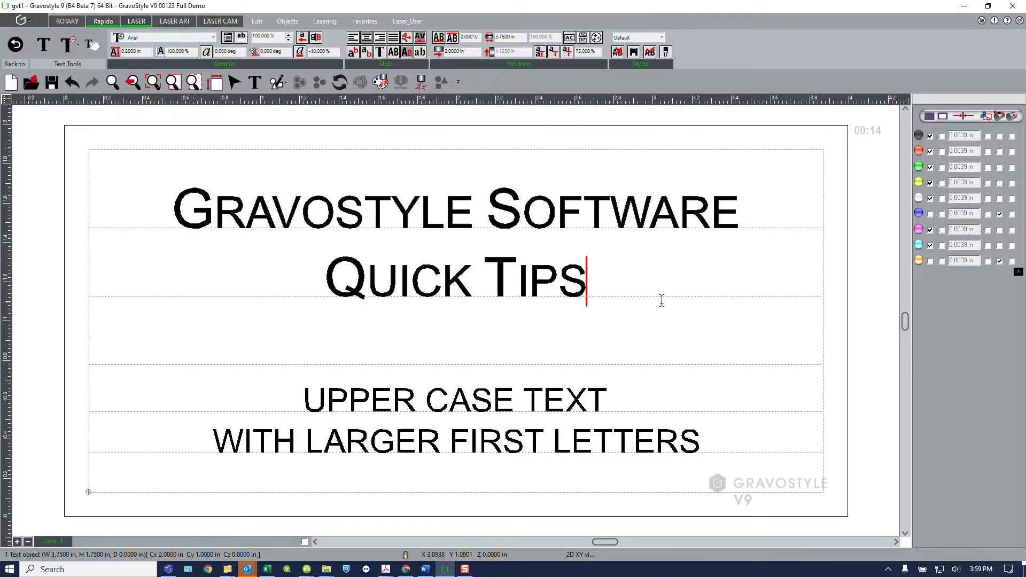
pyautogui.moveTo(570, 270)
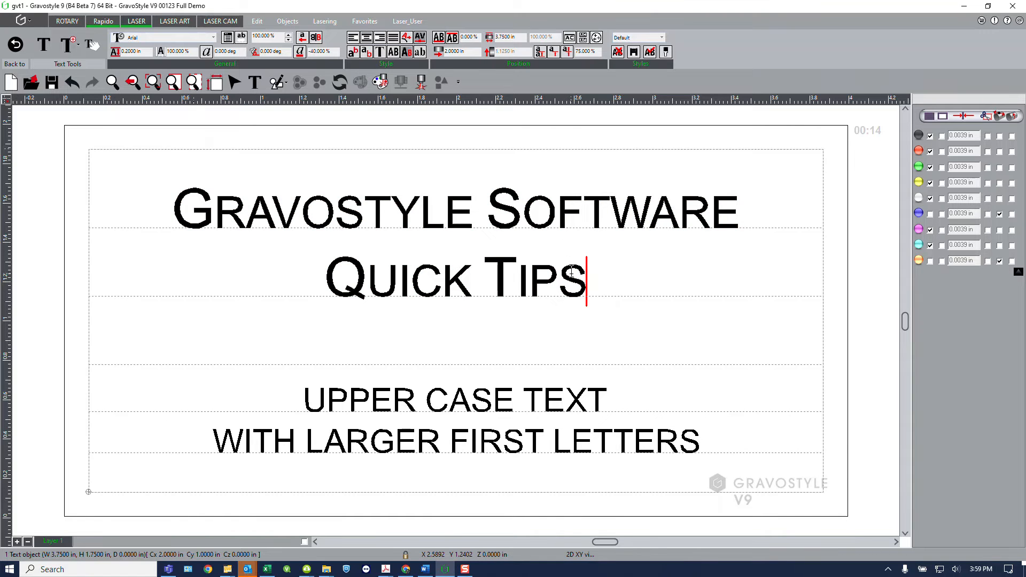
pyautogui.moveTo(454, 362)
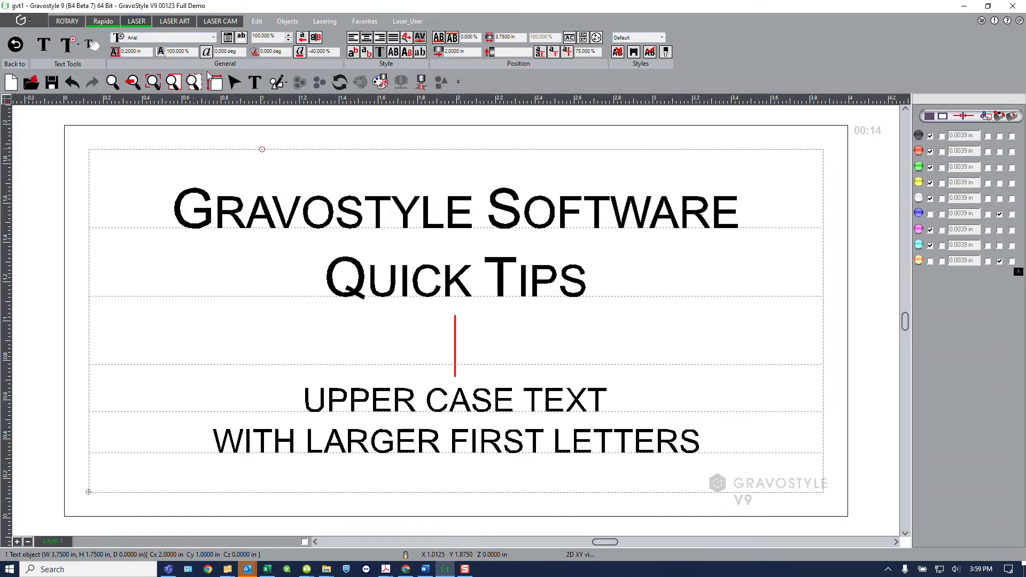
pyautogui.moveTo(225, 37)
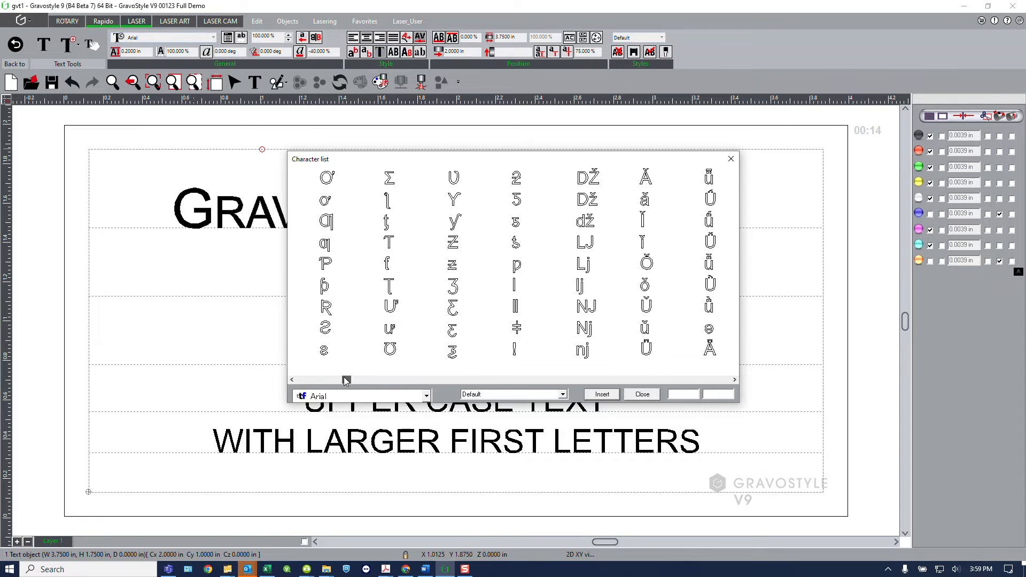
# - Scroll through the Arial glyphs in the Character list
pyautogui.scroll(-3)
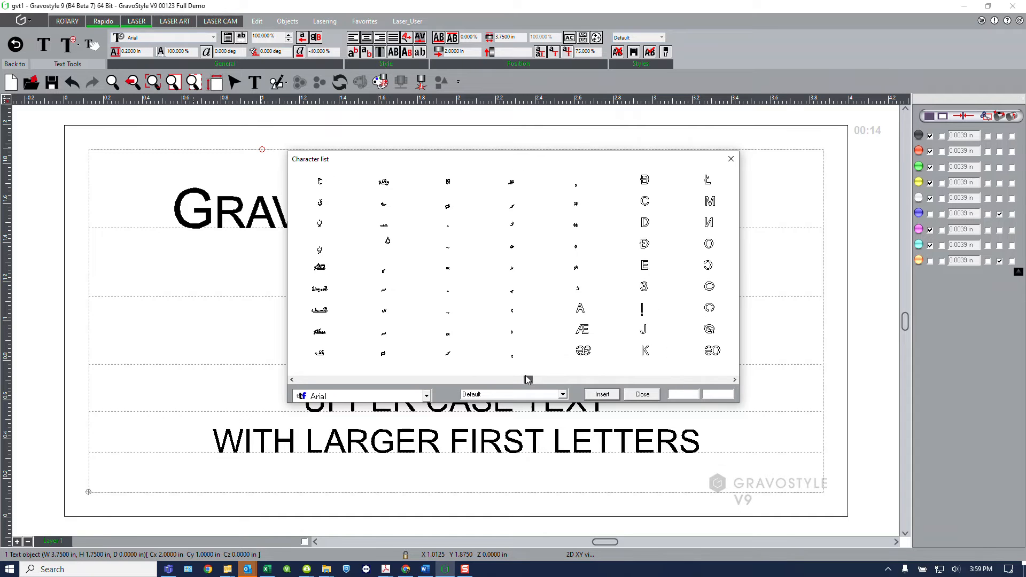
# - Switch the Character list font from Arial to Wingdings 2
pyautogui.click(424, 396)
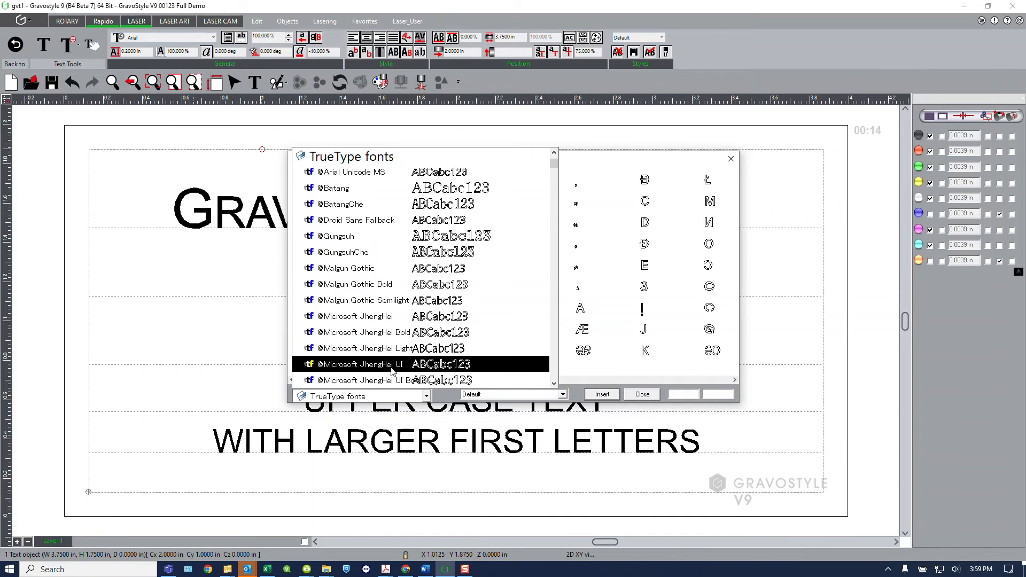
pyautogui.scroll(-3)
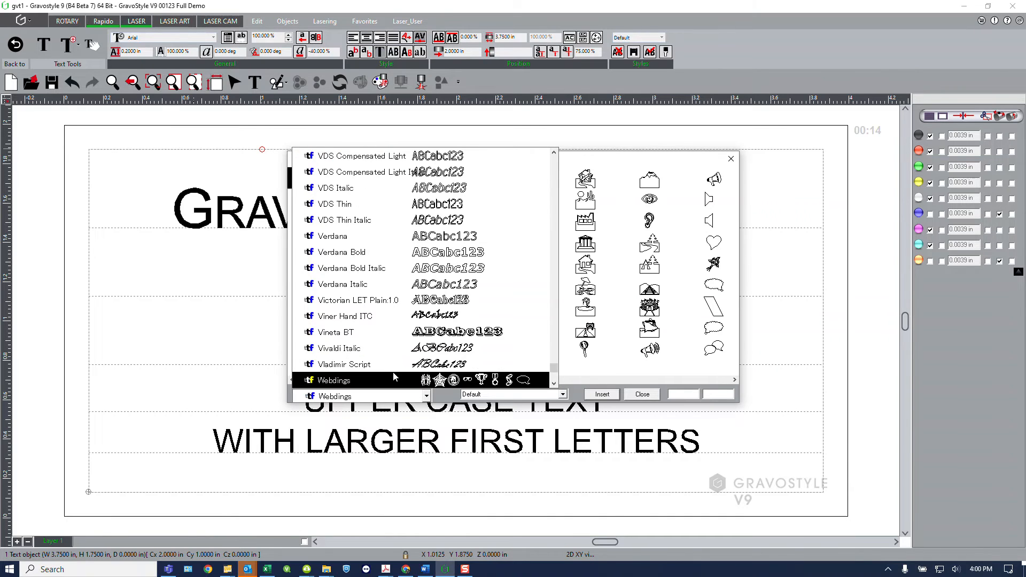
pyautogui.click(344, 363)
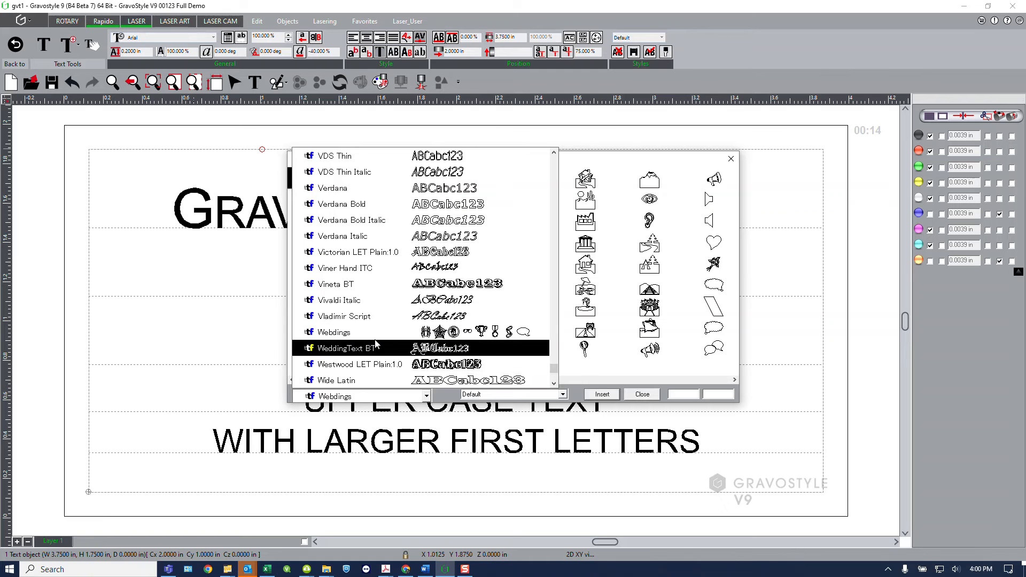
pyautogui.scroll(-3)
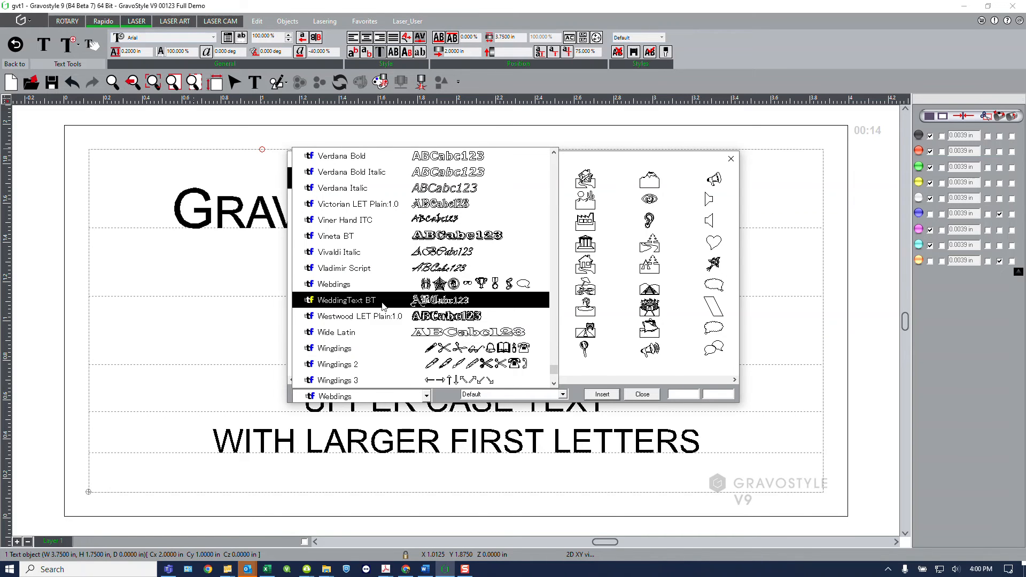
pyautogui.click(338, 364)
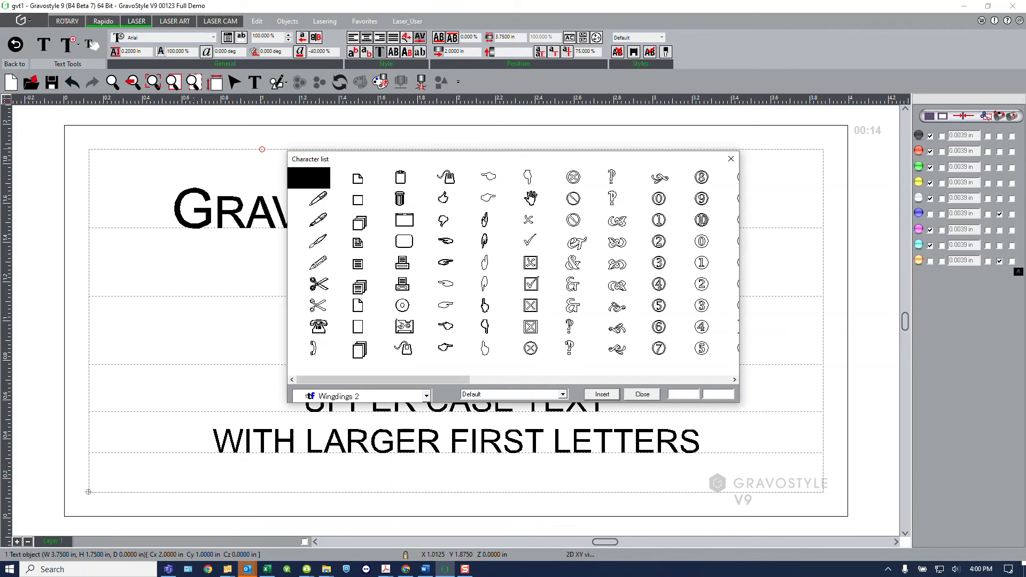
# - Select the Wingdings 2 fountain pen character for insertion
pyautogui.click(318, 219)
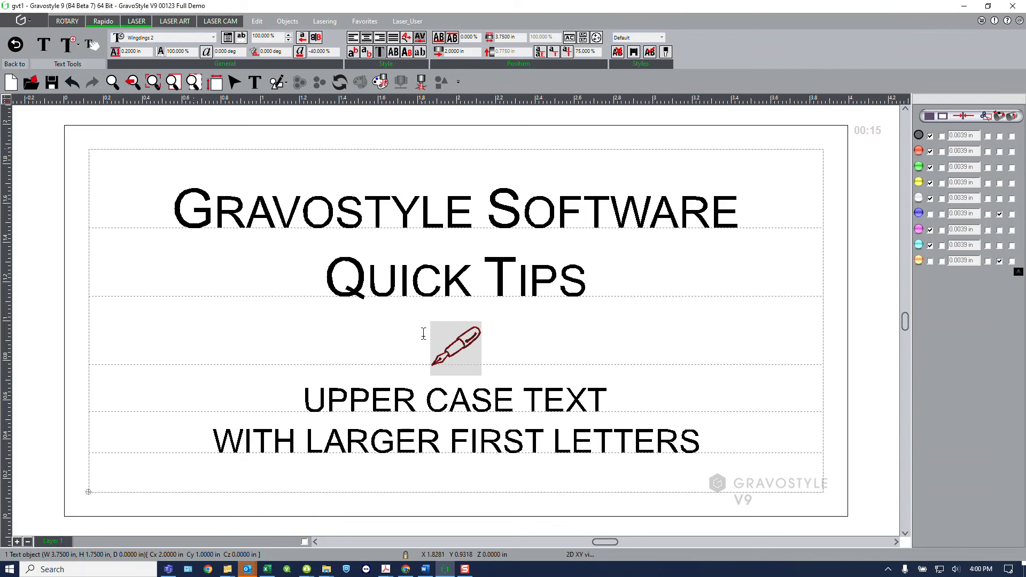
pyautogui.moveTo(465, 354)
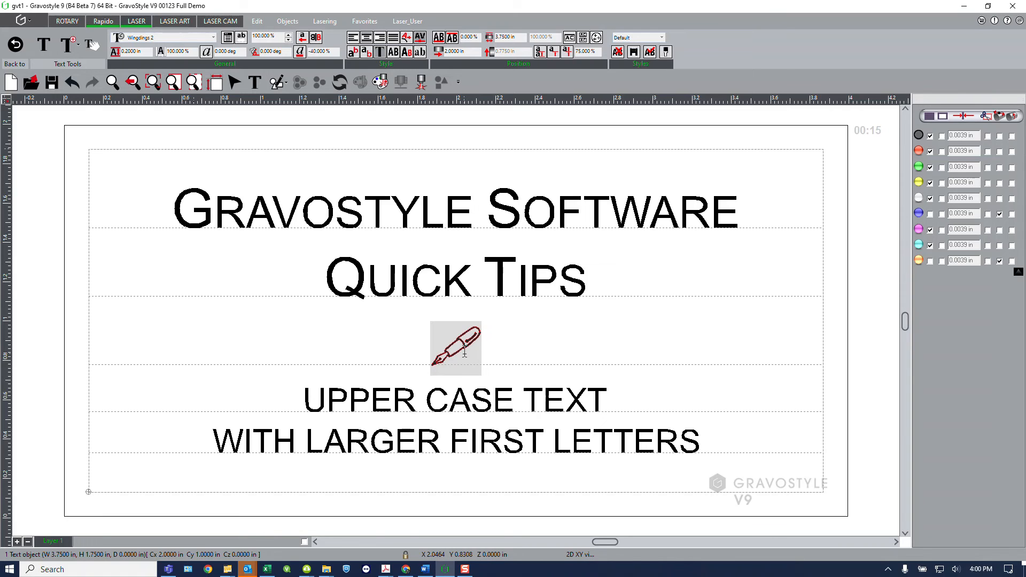
pyautogui.moveTo(465, 355)
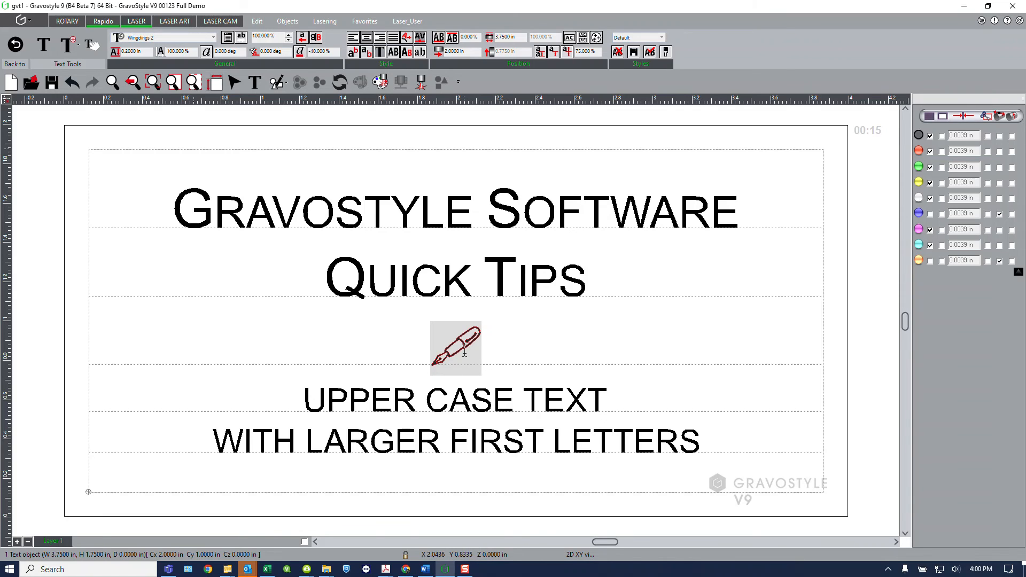